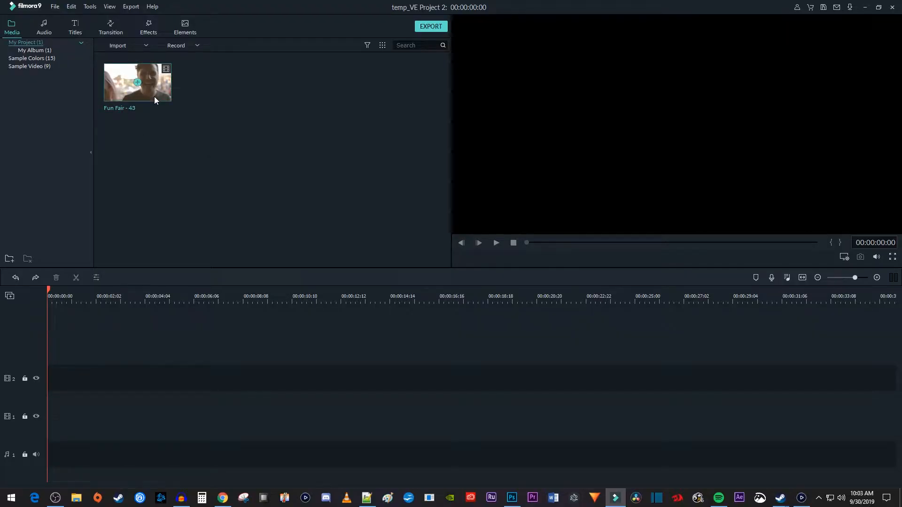
{"action": "mouse_move", "coordinate": [138, 92]}
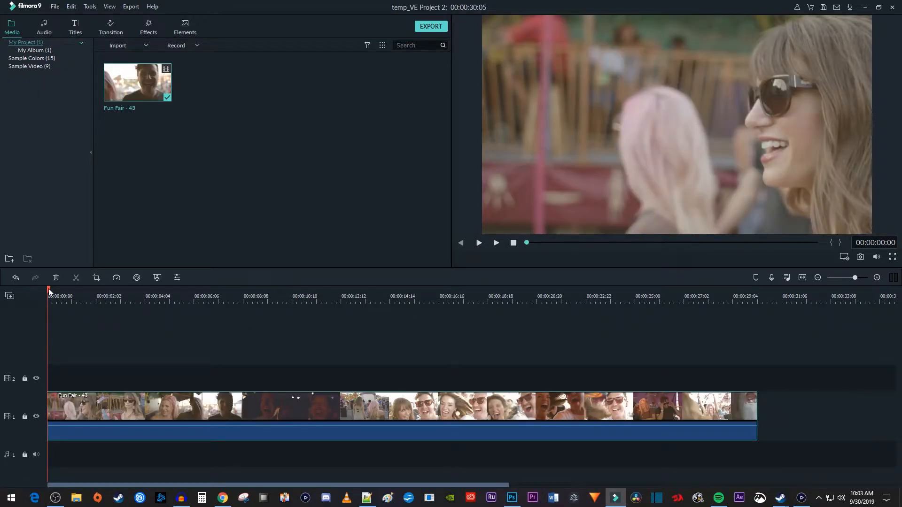
Place the playhead at about four seconds and then about seven seconds to split there
{"action": "left_click", "coordinate": [150, 296]}
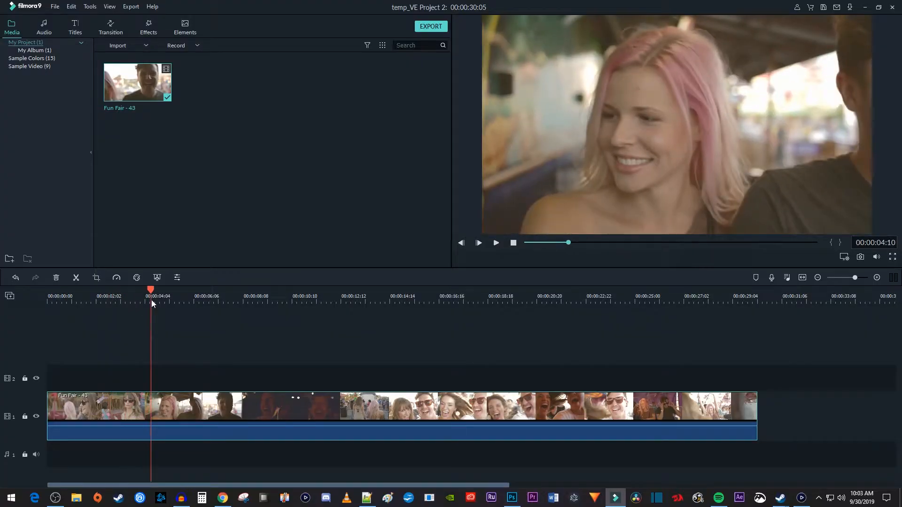
{"action": "mouse_move", "coordinate": [82, 287]}
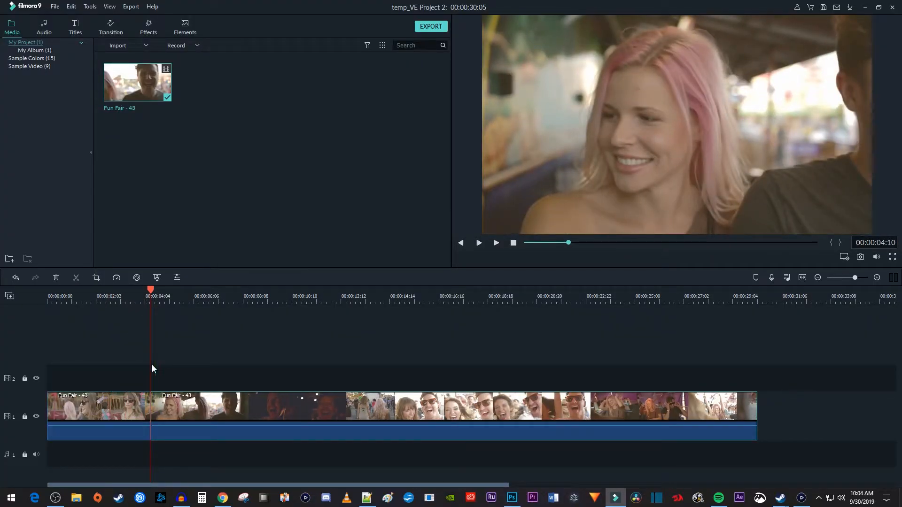
{"action": "mouse_move", "coordinate": [174, 339]}
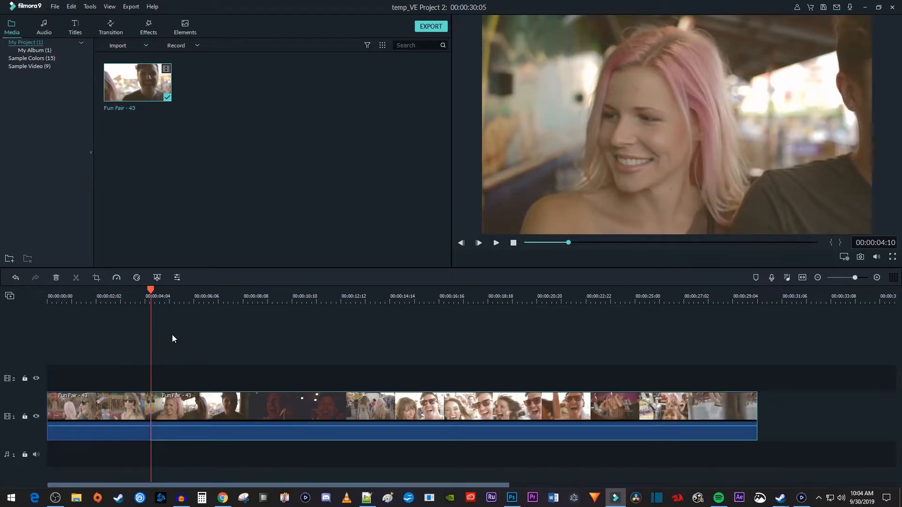
{"action": "left_click", "coordinate": [210, 290]}
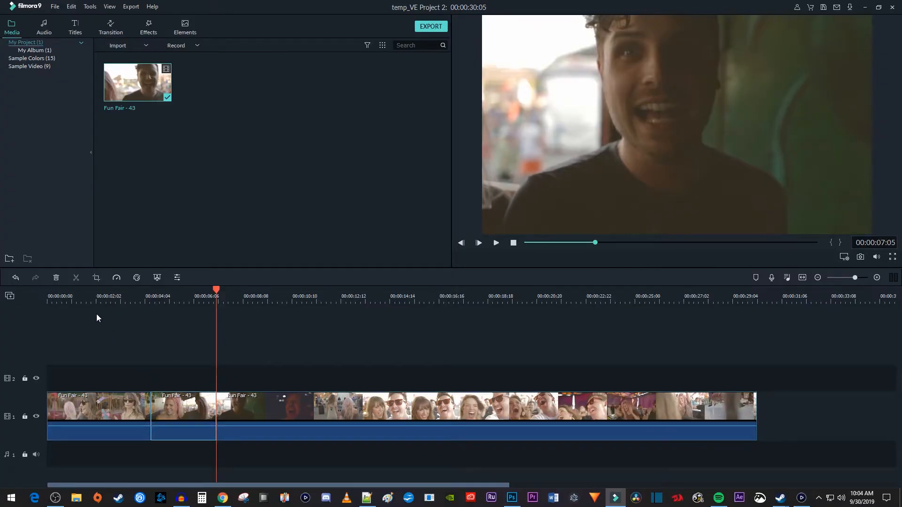
Select the isolated middle section of the Fun Fair clip between four and seven seconds
{"action": "left_click", "coordinate": [55, 279]}
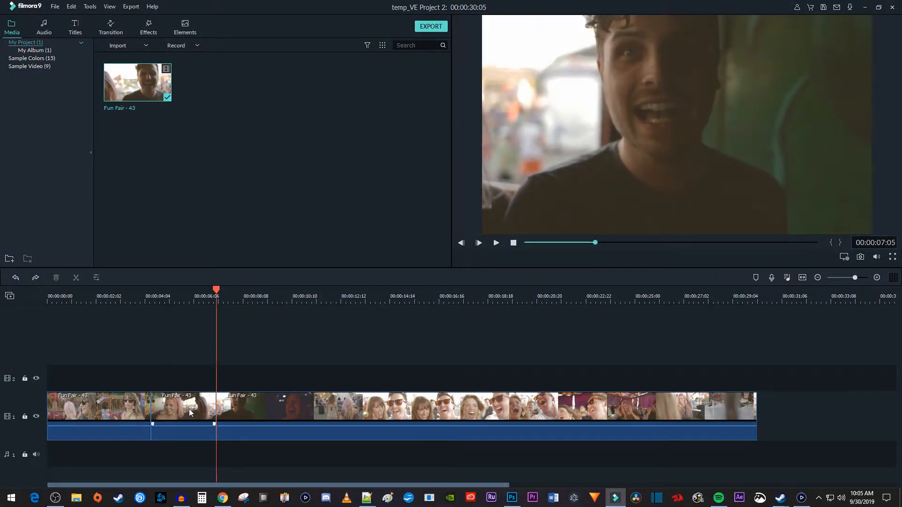
{"action": "left_click", "coordinate": [150, 295]}
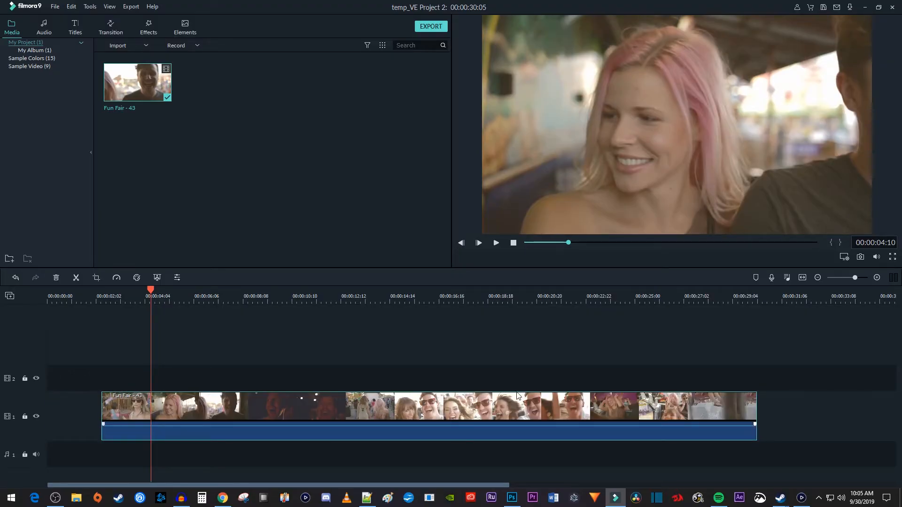
Preview the trimmed clip near its end, around 26-28 seconds on the ruler
{"action": "left_click", "coordinate": [668, 290]}
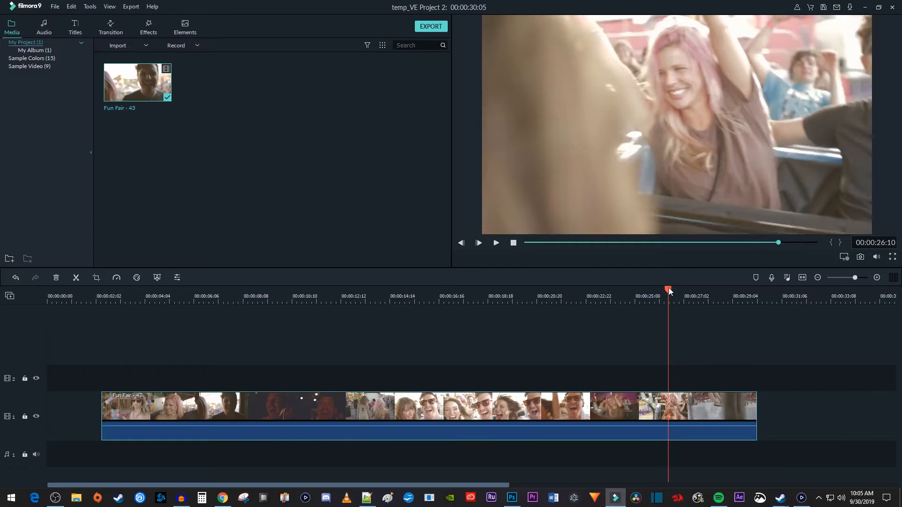
{"action": "left_click", "coordinate": [713, 291]}
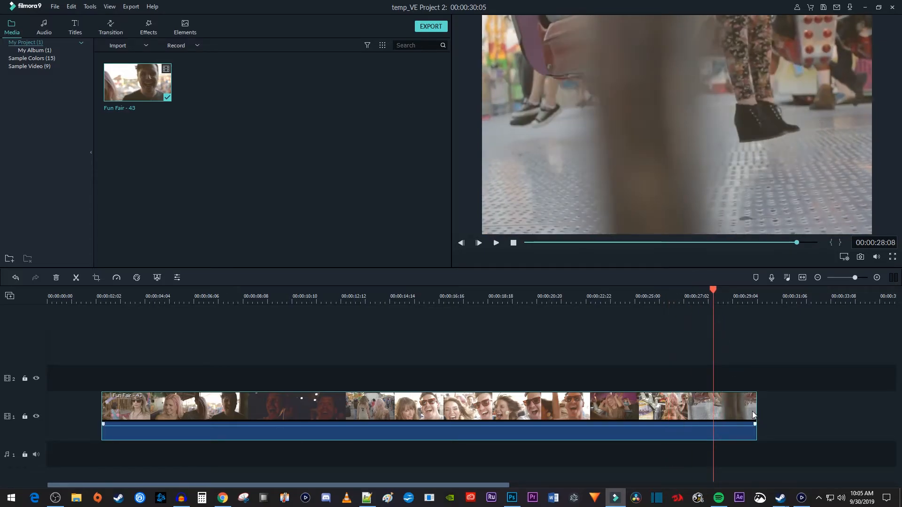